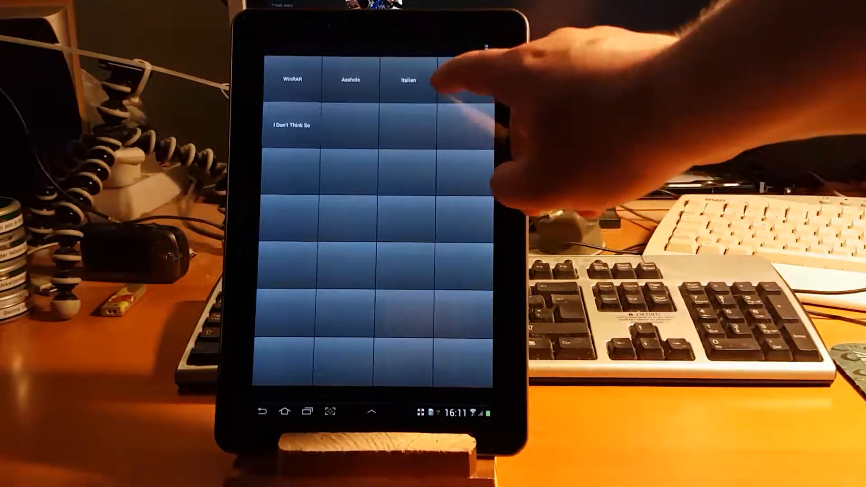
- Play the Surprise sound, then give the new Crickets button the crickets file and save
{"action": "left_click", "coordinate": [465, 80]}
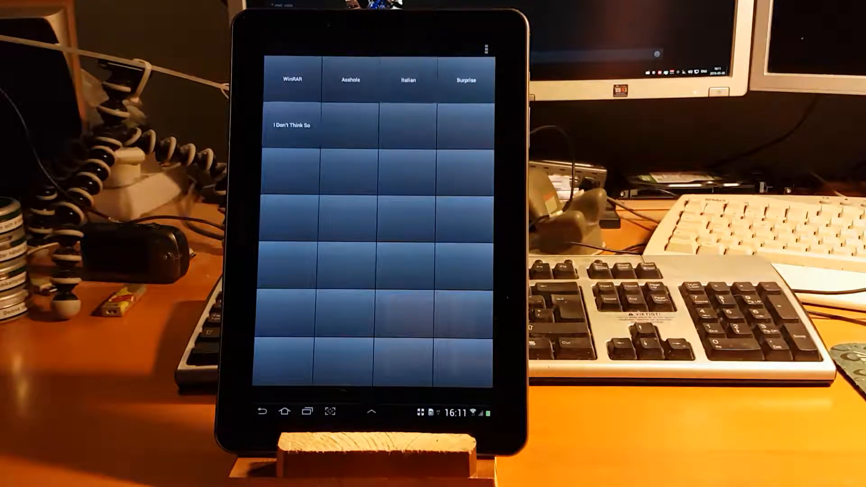
{"action": "left_click", "coordinate": [465, 80]}
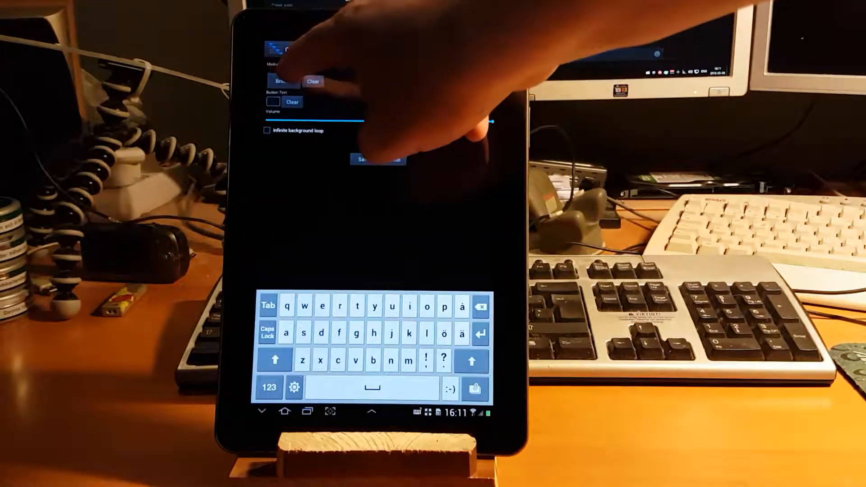
{"action": "left_click", "coordinate": [283, 81]}
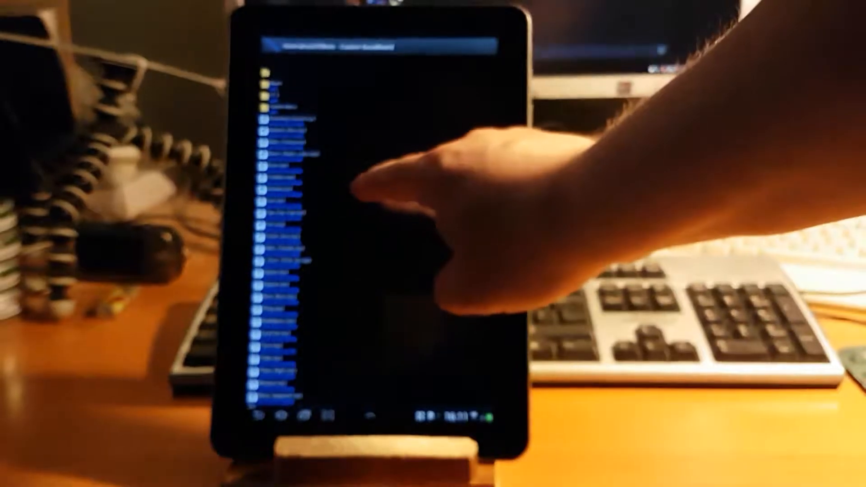
{"action": "left_click", "coordinate": [287, 216]}
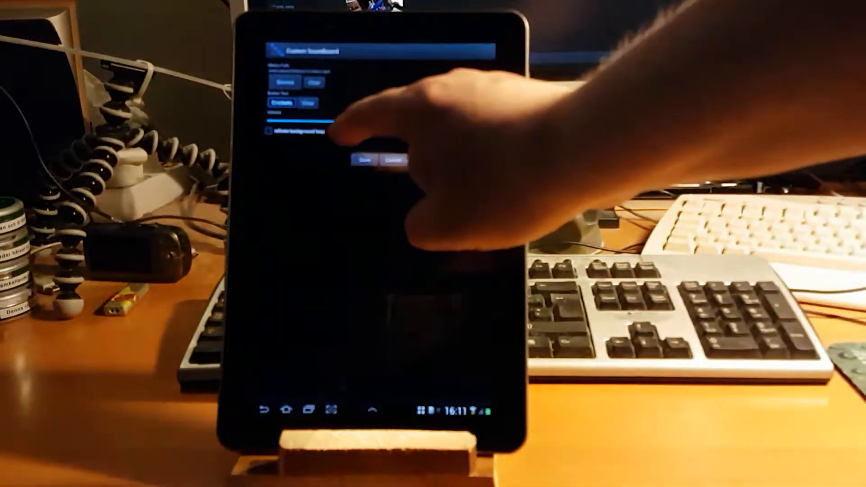
{"action": "left_click", "coordinate": [363, 160]}
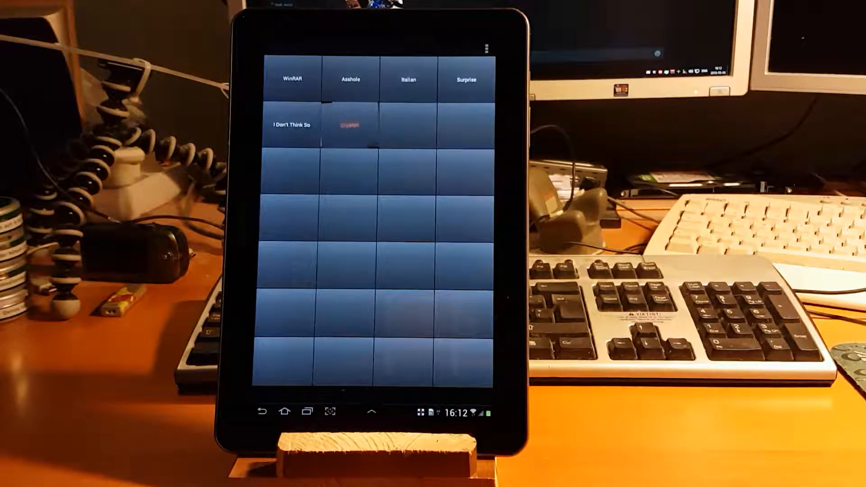
{"action": "left_click", "coordinate": [349, 126]}
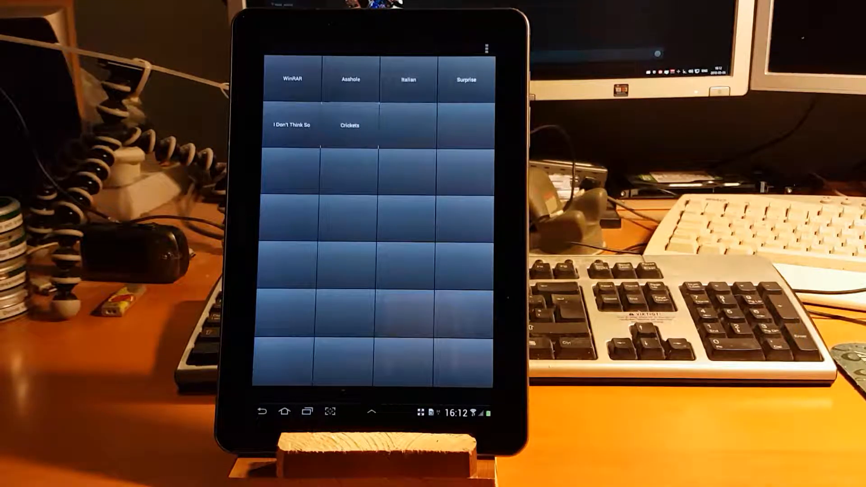